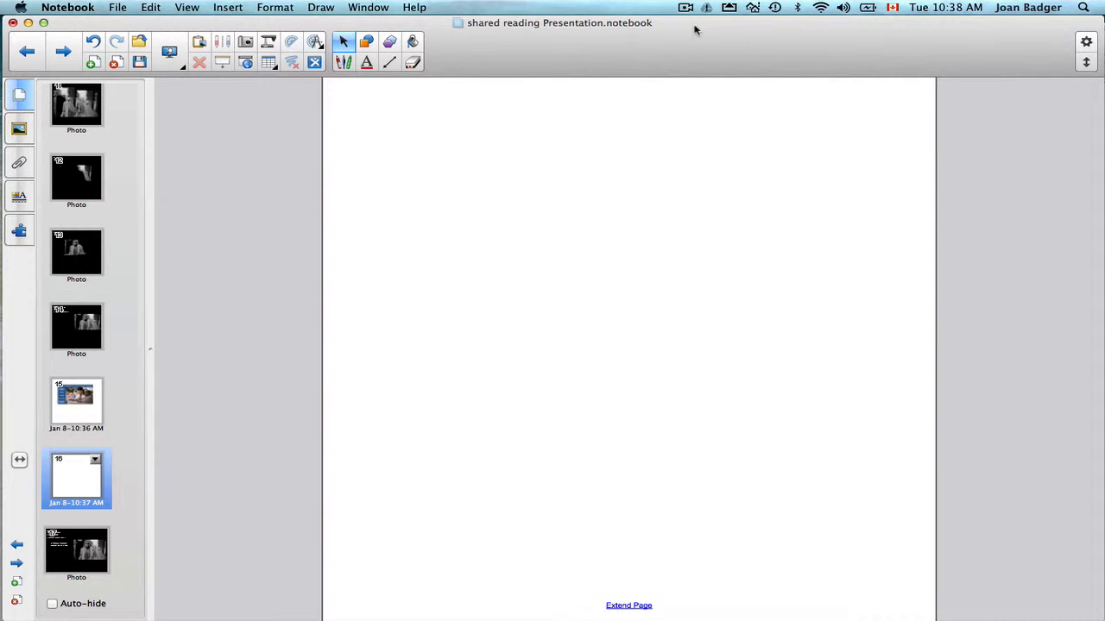
{"action": "mouse_move", "coordinate": [278, 38]}
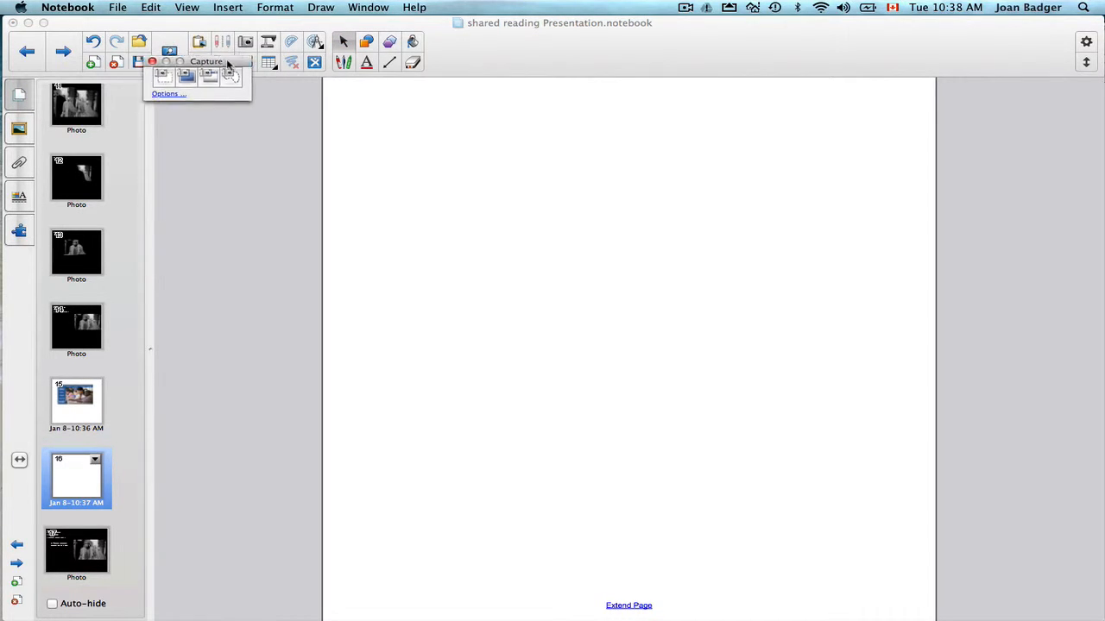
Float the Capture toolbar and enable 'Capture to new page' in its options
{"action": "left_click_drag", "start_coordinate": [205, 60], "coordinate": [256, 157]}
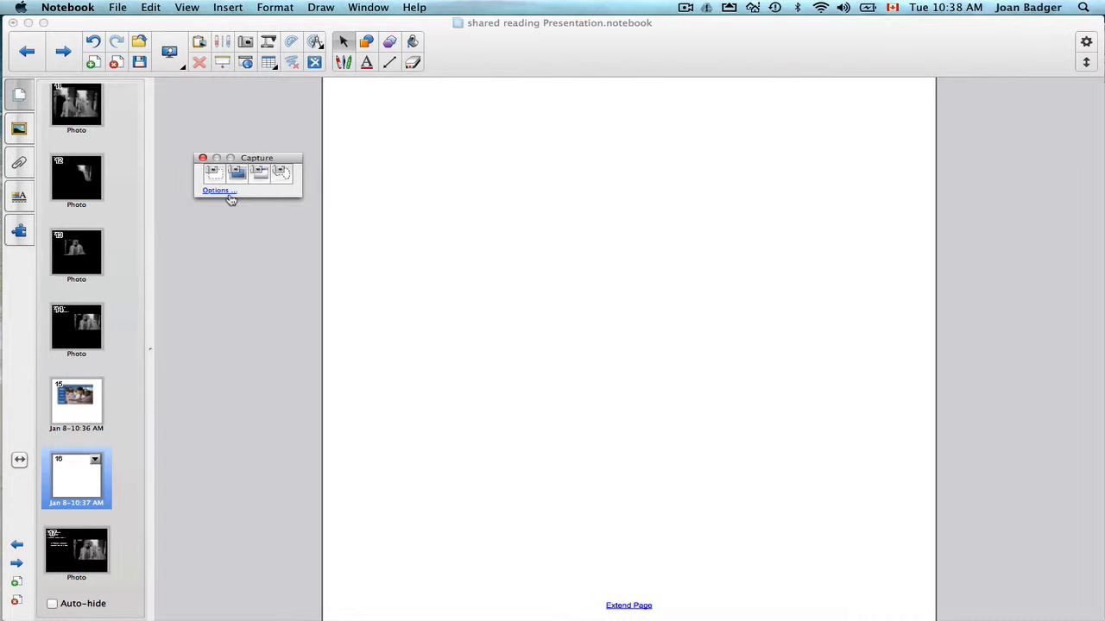
{"action": "left_click", "coordinate": [218, 190]}
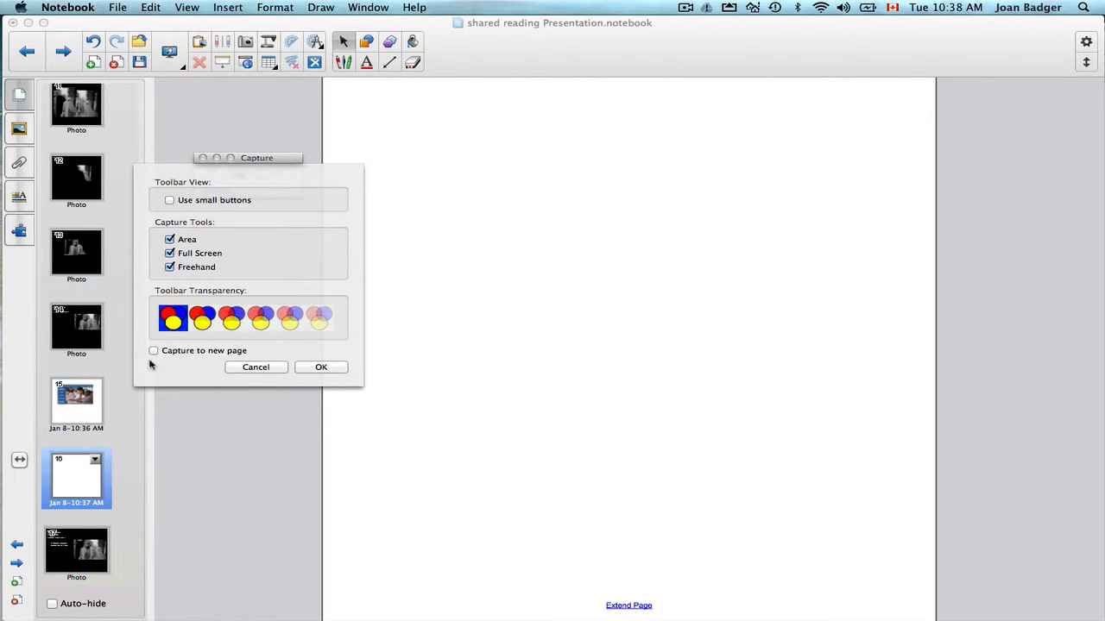
{"action": "left_click", "coordinate": [154, 351]}
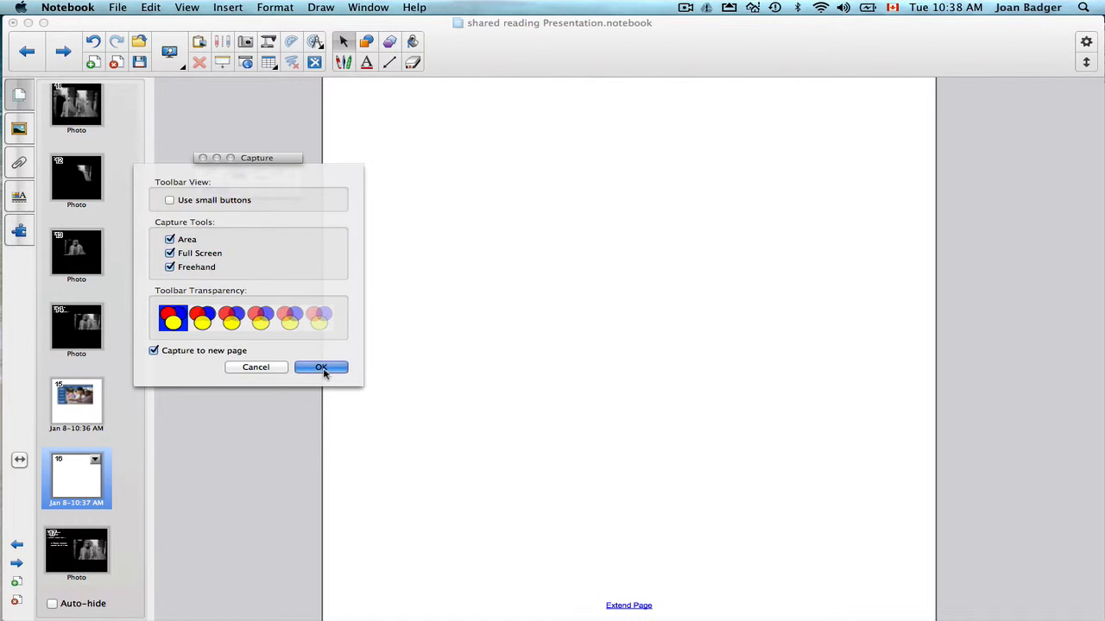
{"action": "left_click", "coordinate": [322, 367]}
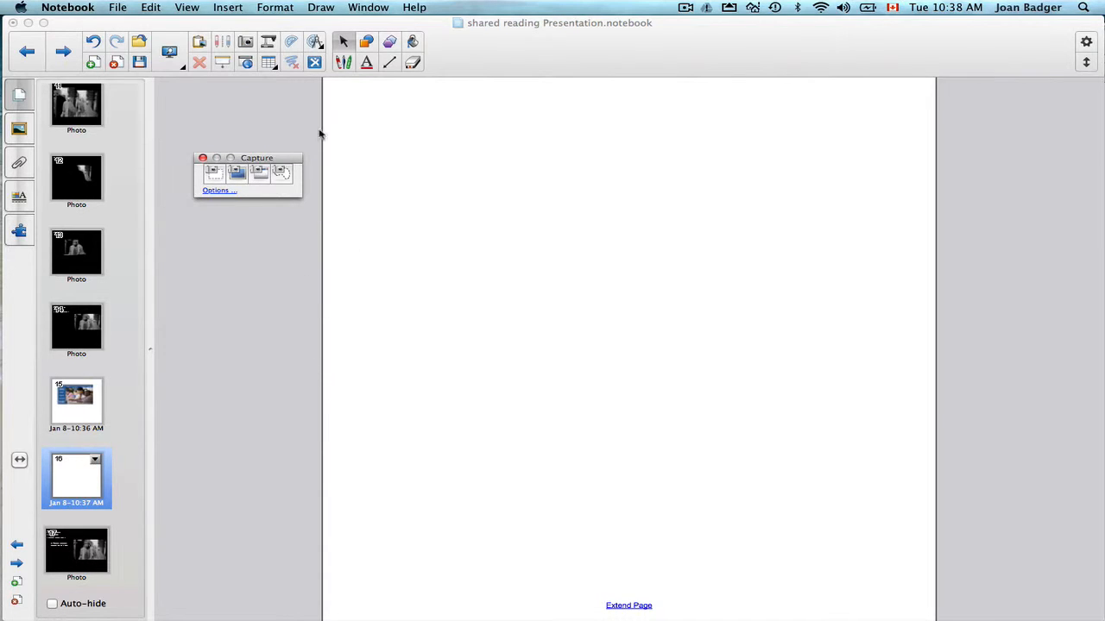
{"action": "mouse_move", "coordinate": [491, 43]}
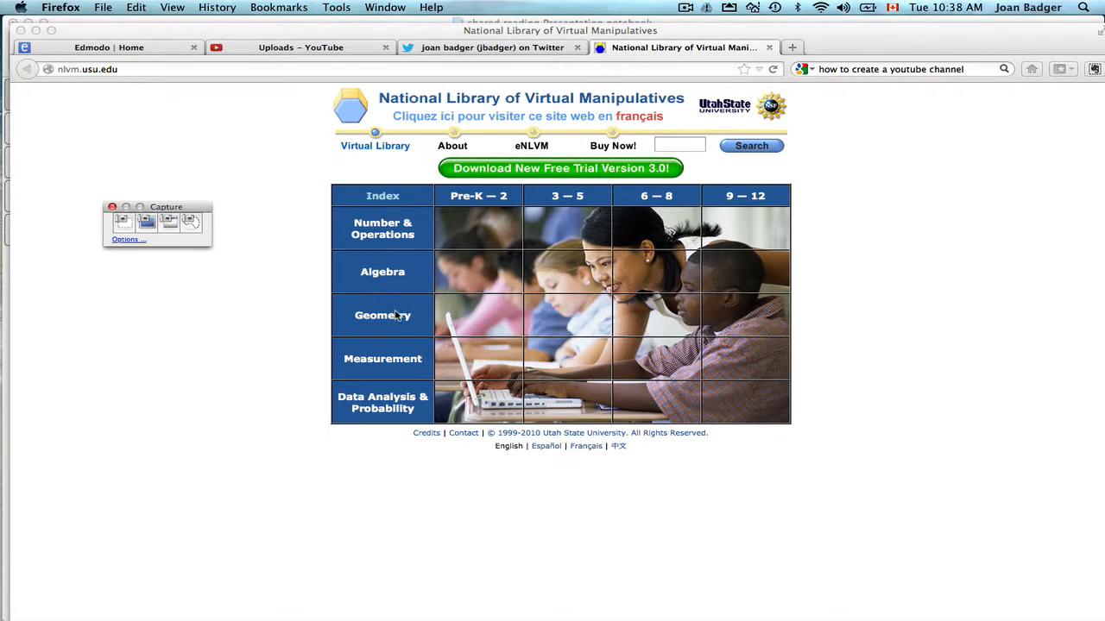
{"action": "mouse_move", "coordinate": [583, 318]}
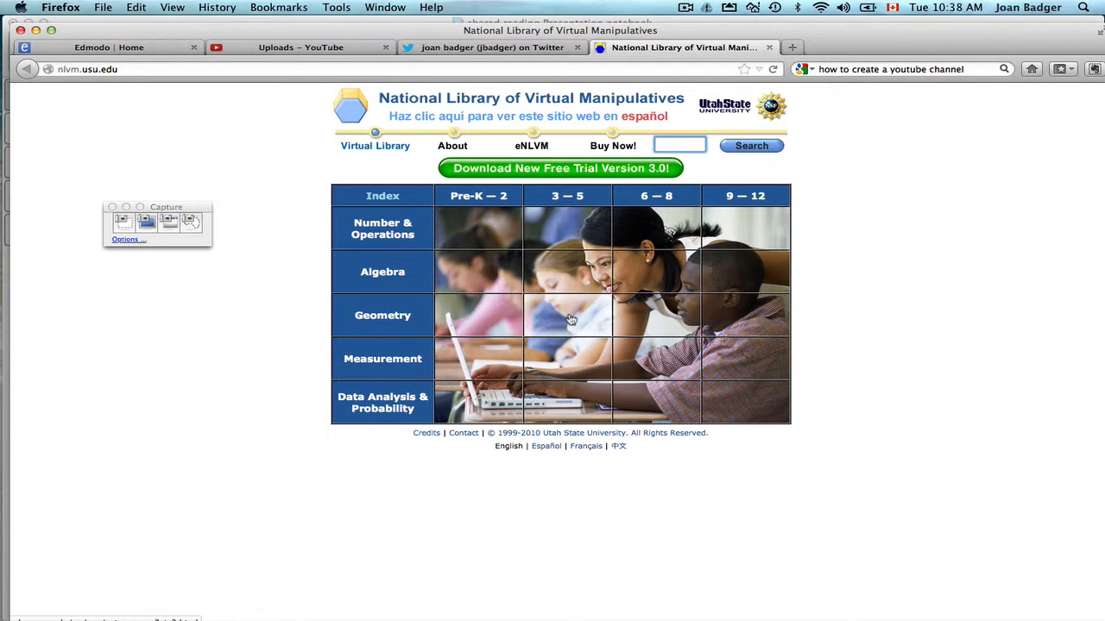
Open the grades 3–5 Geometry list and choose the Geoboard activity
{"action": "left_click", "coordinate": [566, 314]}
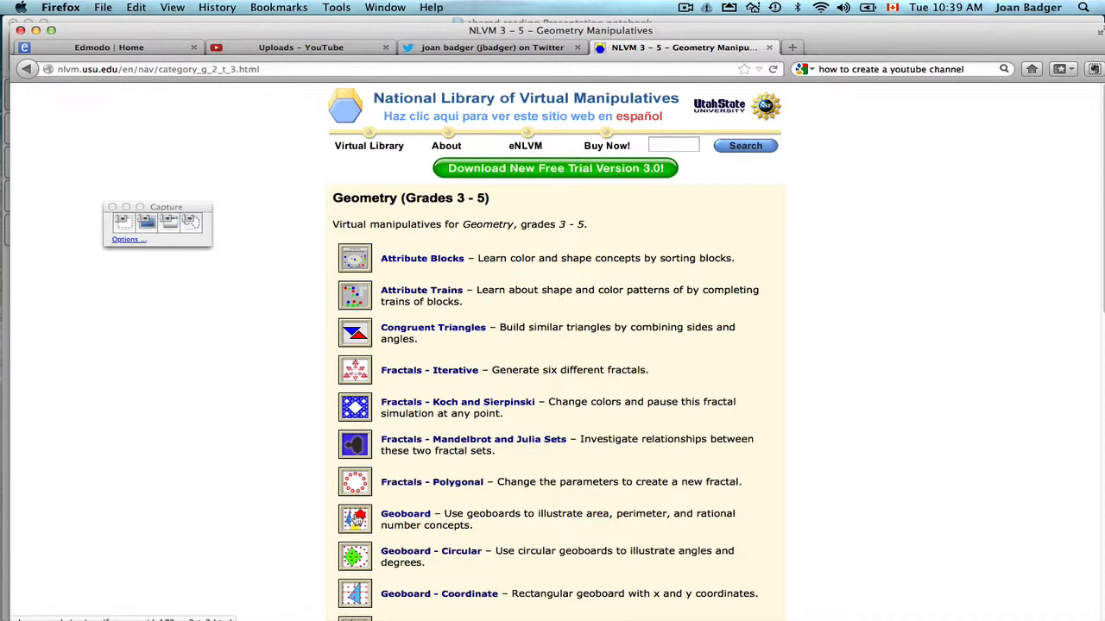
{"action": "left_click", "coordinate": [404, 514]}
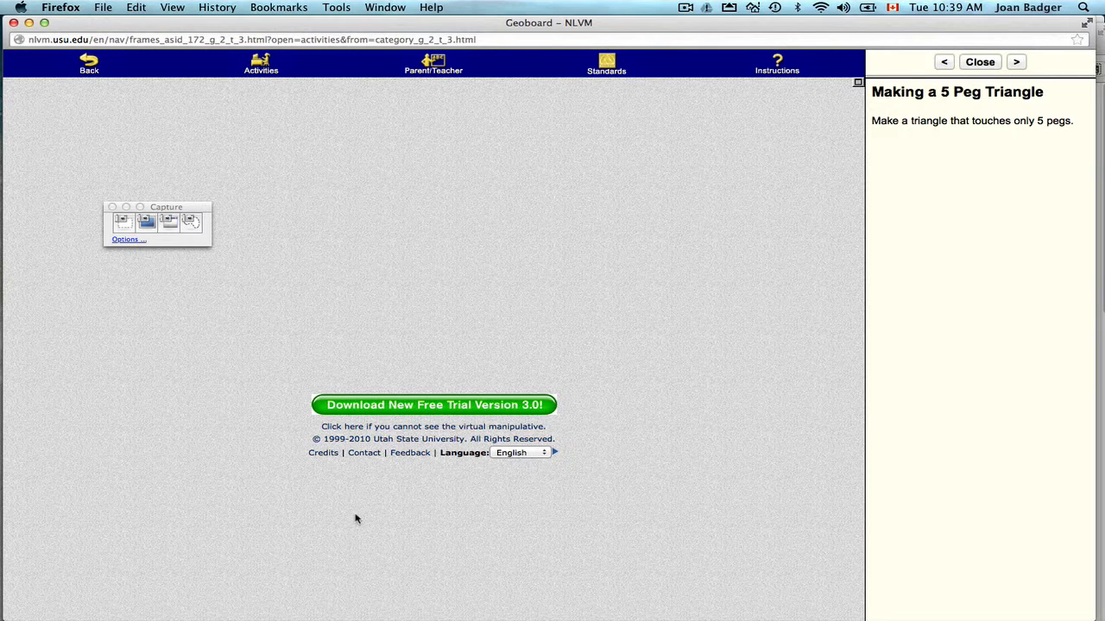
Move the Capture toolbar aside so the Geoboard applet is unobstructed
{"action": "left_click_drag", "start_coordinate": [166, 207], "coordinate": [208, 237]}
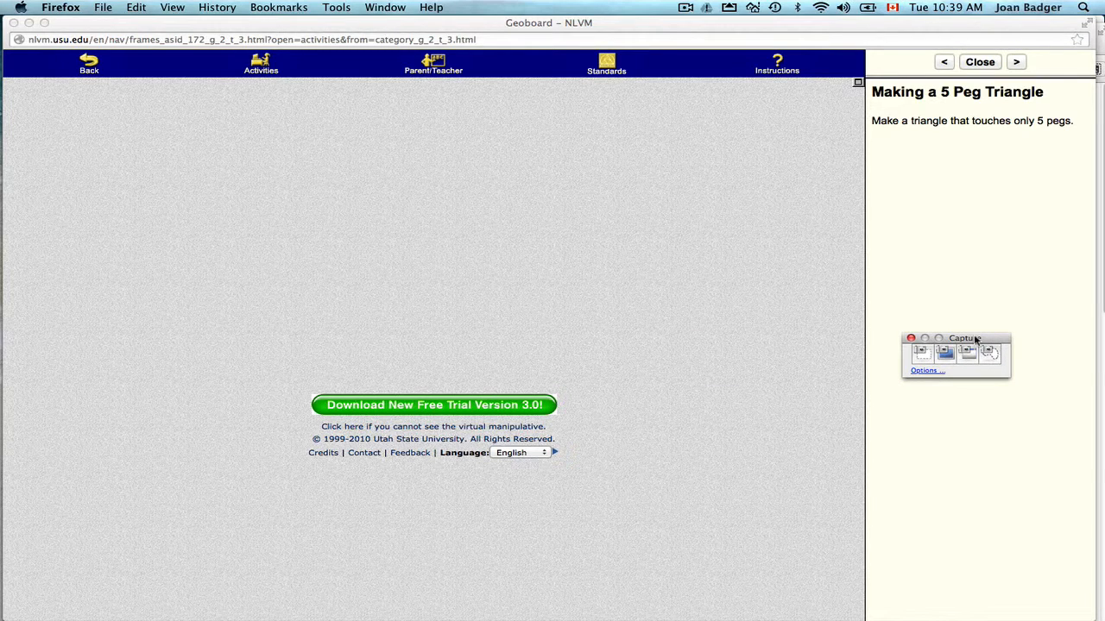
{"action": "mouse_move", "coordinate": [321, 193]}
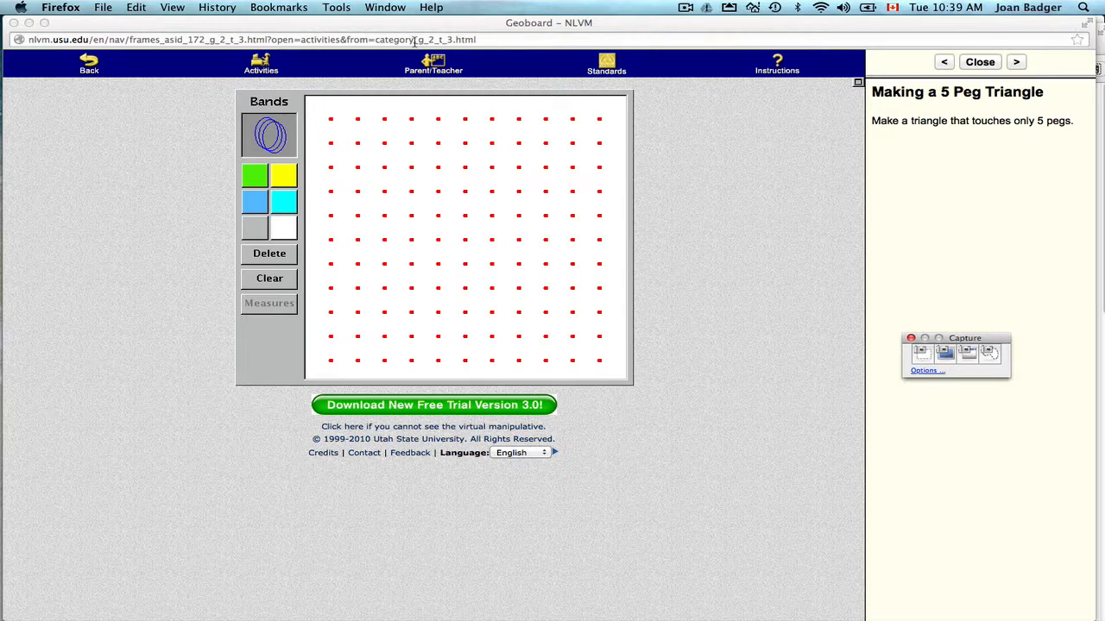
{"action": "mouse_move", "coordinate": [768, 228]}
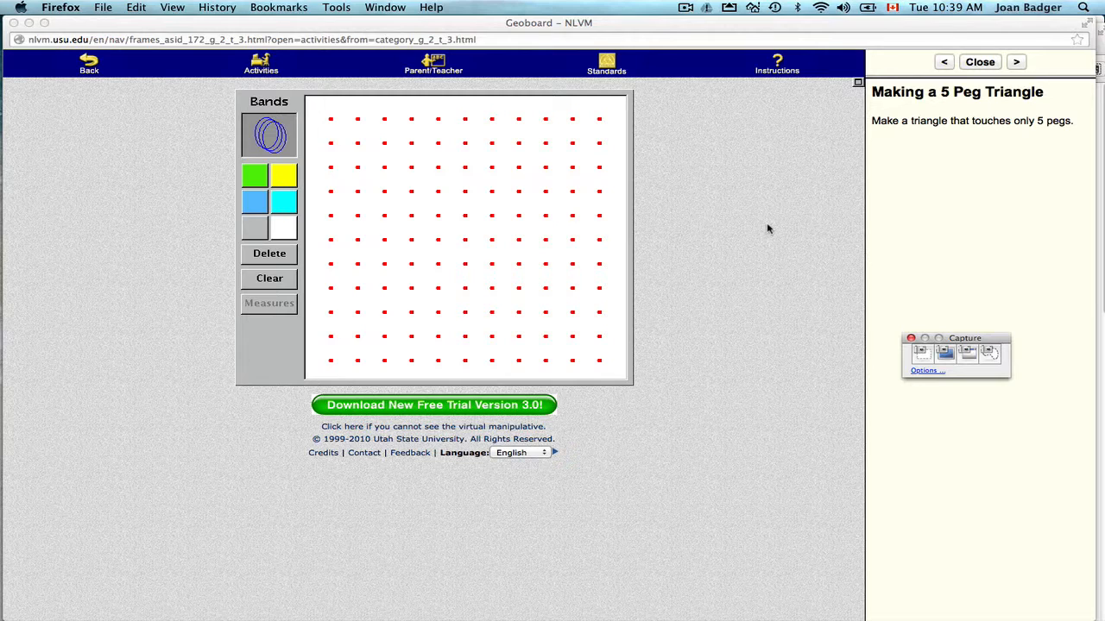
{"action": "mouse_move", "coordinate": [924, 359]}
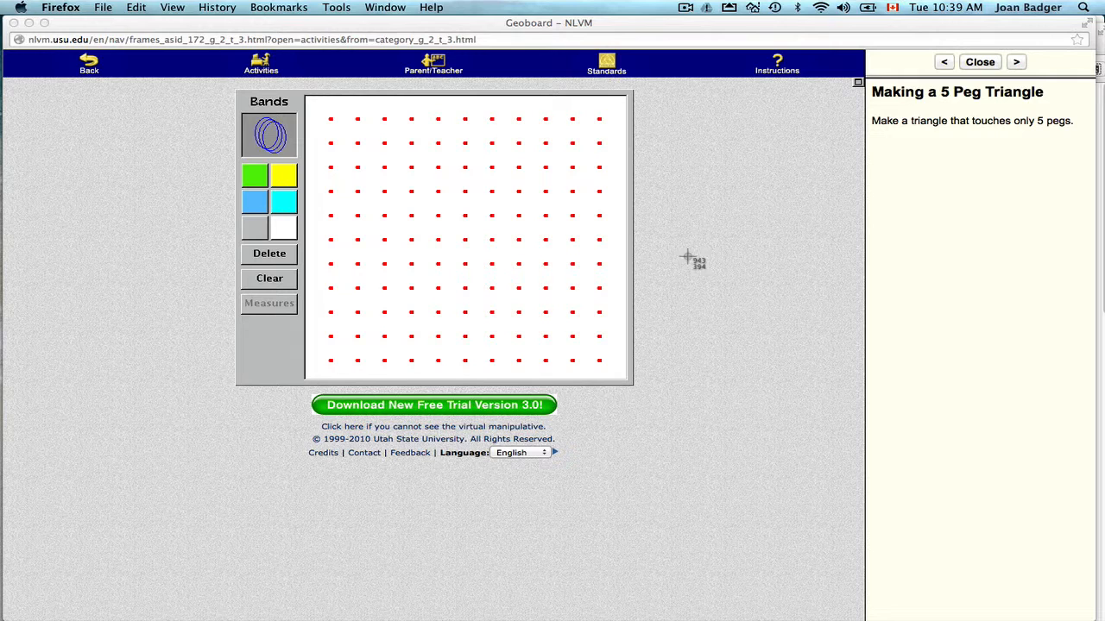
{"action": "mouse_move", "coordinate": [233, 90]}
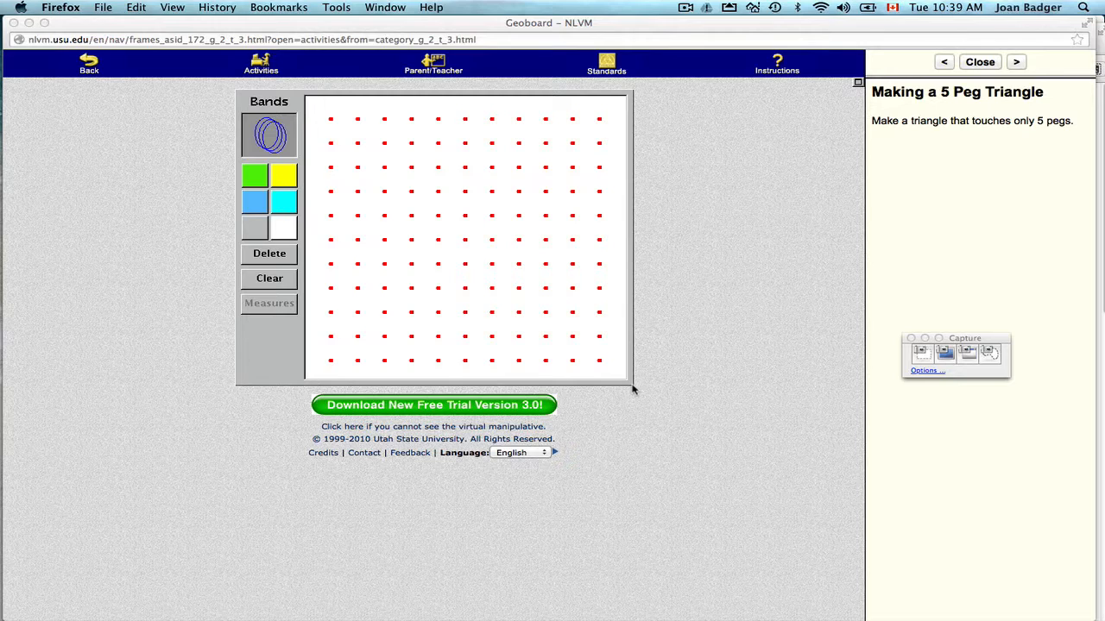
{"action": "mouse_move", "coordinate": [359, 48]}
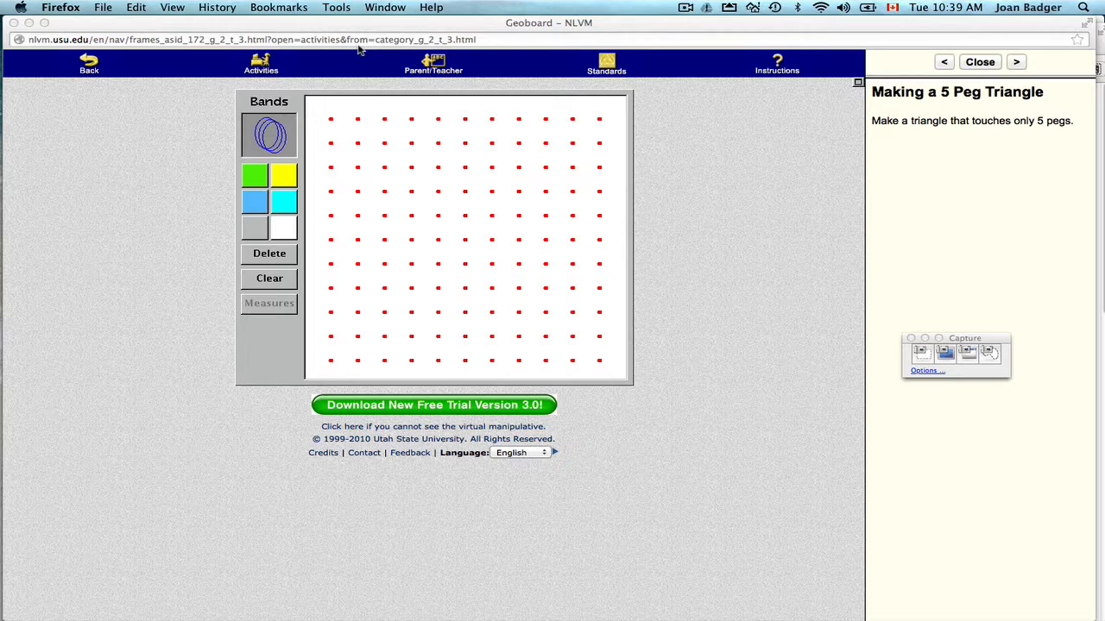
Select the Geoboard page URL in the address bar and copy it via Edit
{"action": "left_click", "coordinate": [259, 40]}
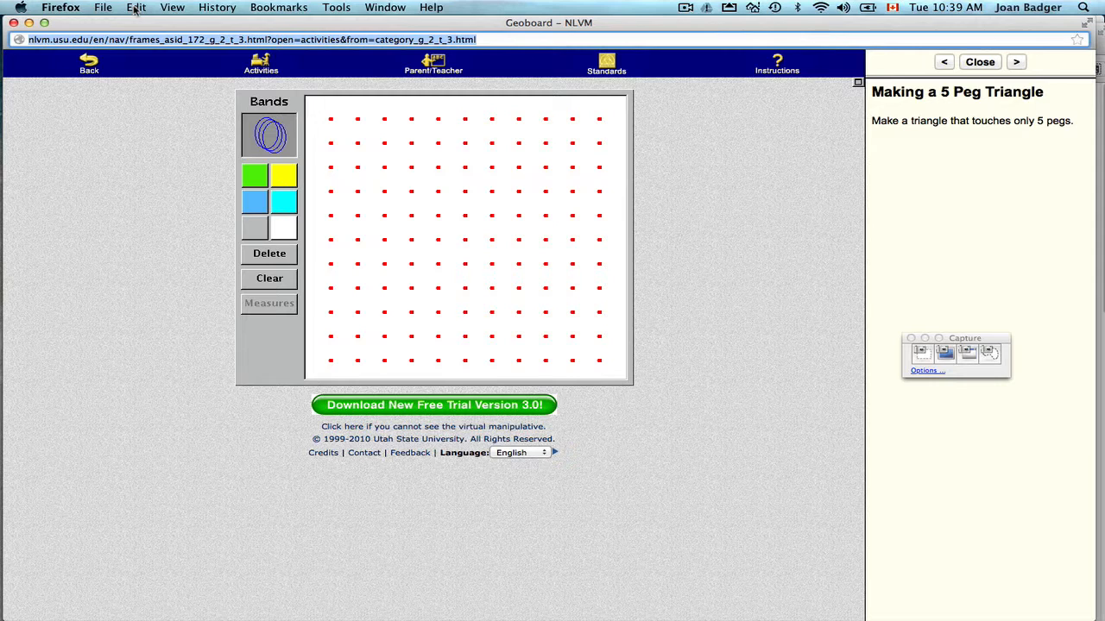
{"action": "left_click", "coordinate": [145, 7]}
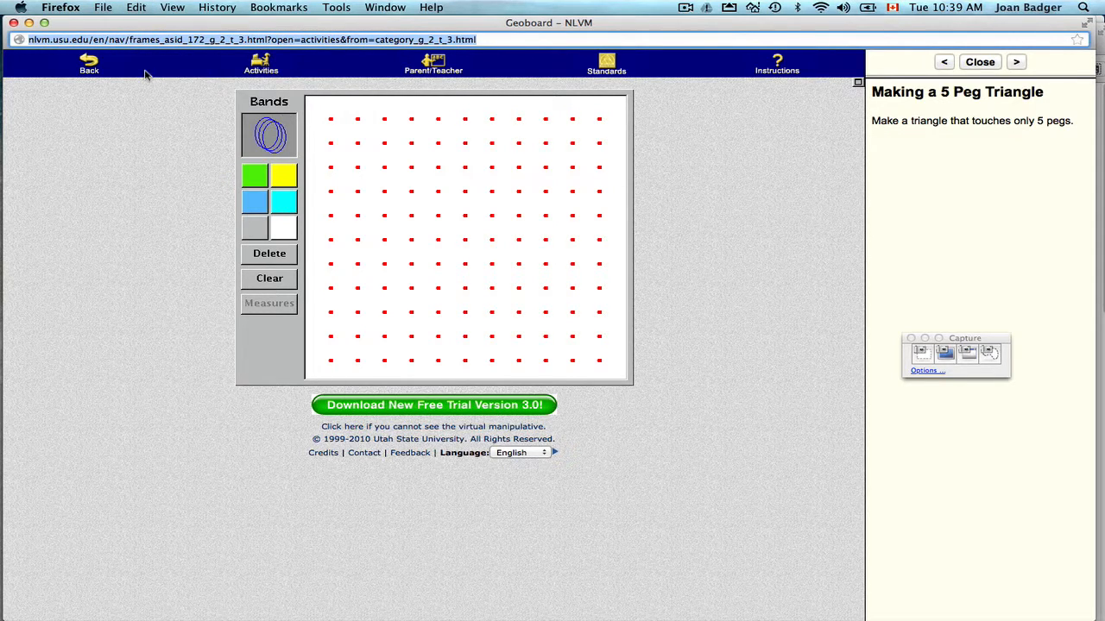
{"action": "mouse_move", "coordinate": [149, 54]}
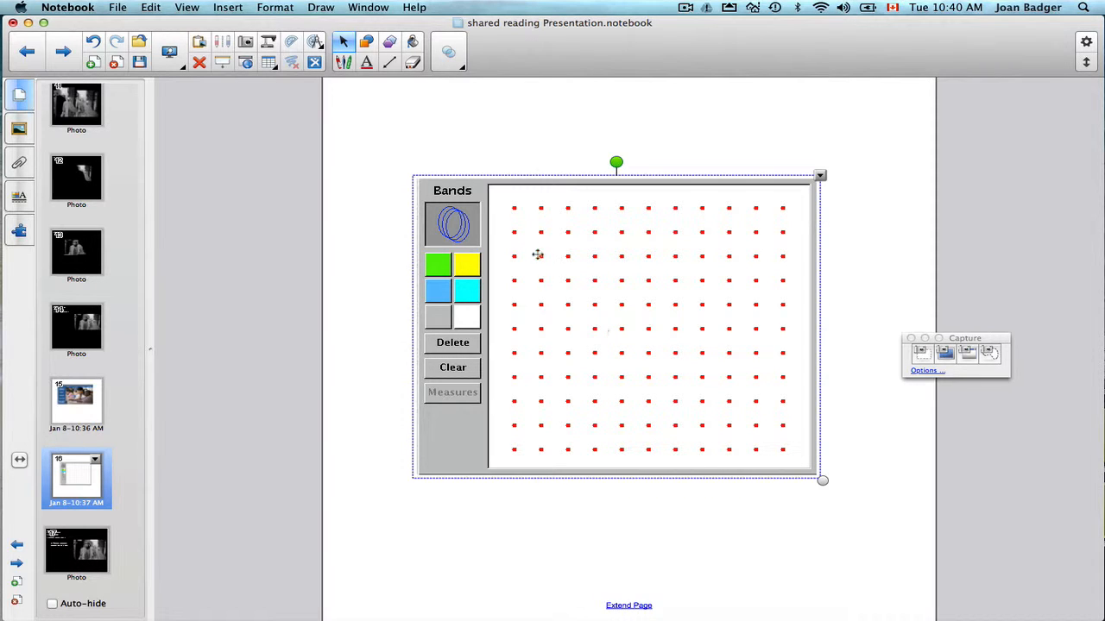
{"action": "mouse_move", "coordinate": [782, 304]}
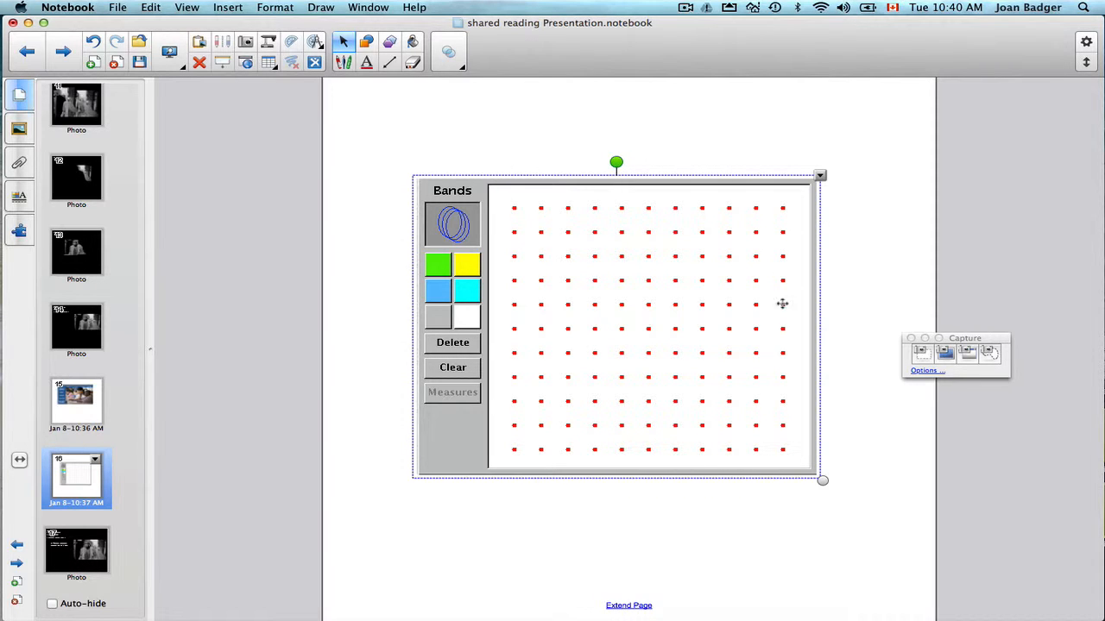
{"action": "mouse_move", "coordinate": [774, 243]}
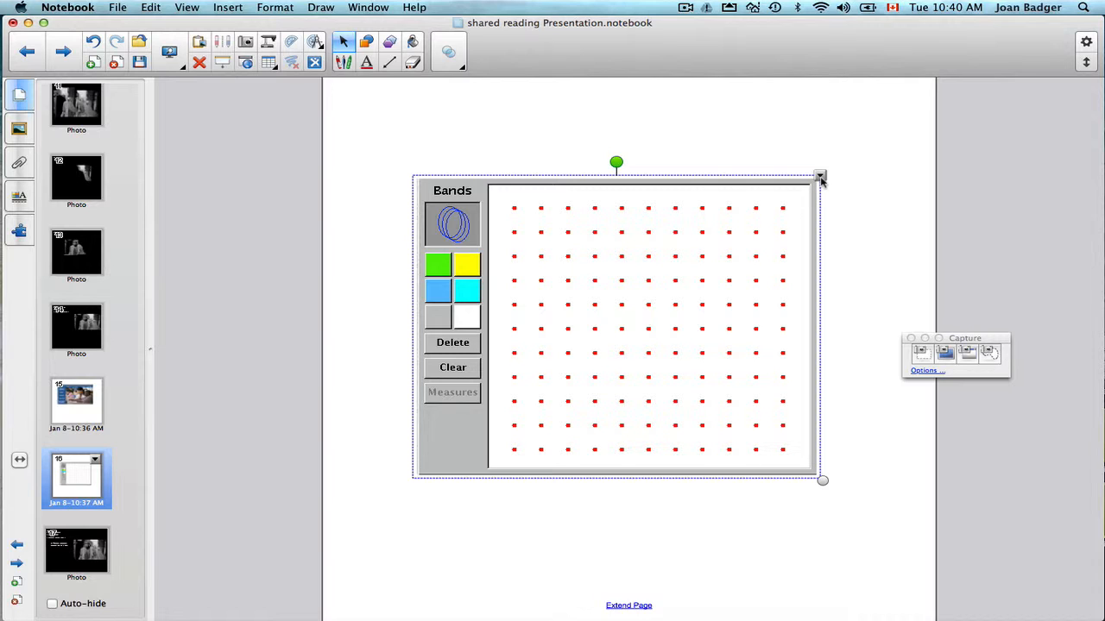
Open the Link dialog from the captured Geoboard image's context menu
{"action": "right_click", "coordinate": [822, 178]}
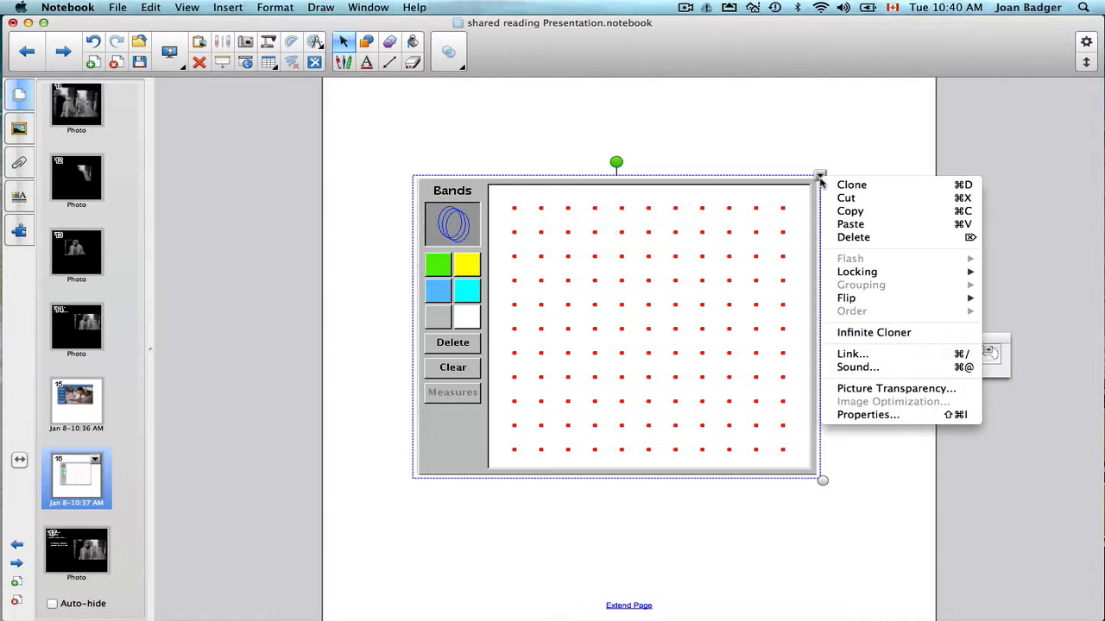
{"action": "mouse_move", "coordinate": [867, 323]}
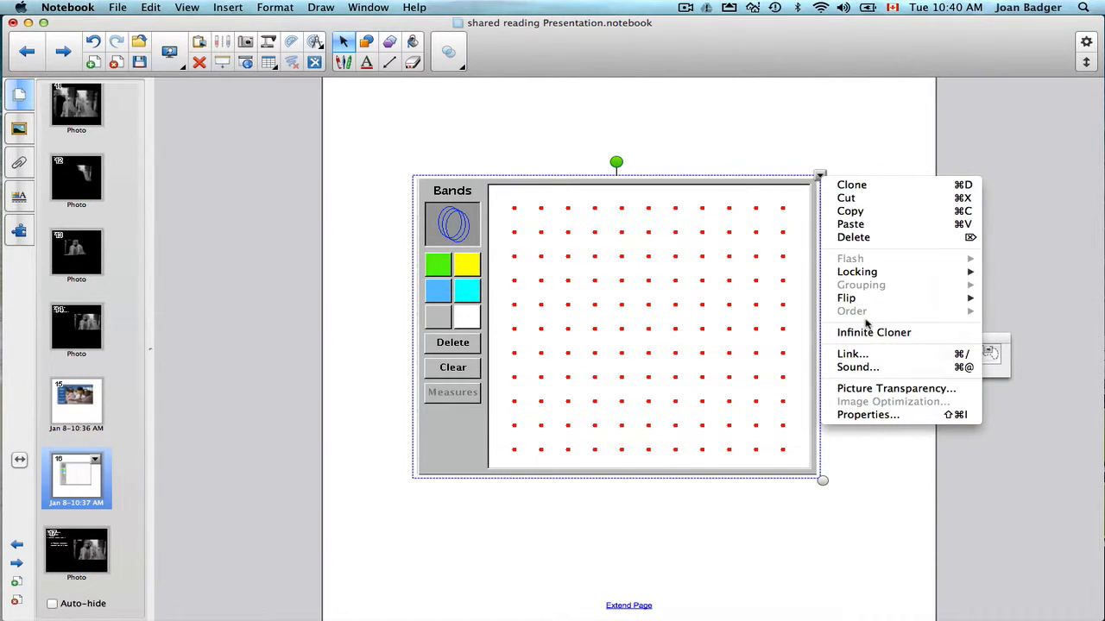
{"action": "mouse_move", "coordinate": [853, 354]}
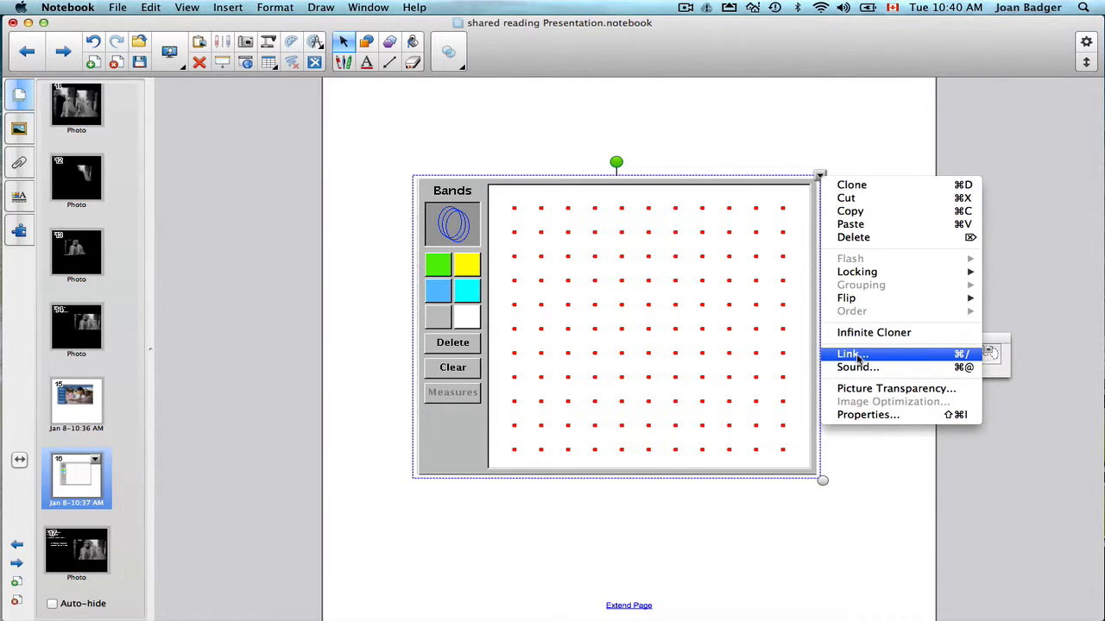
{"action": "left_click", "coordinate": [848, 354]}
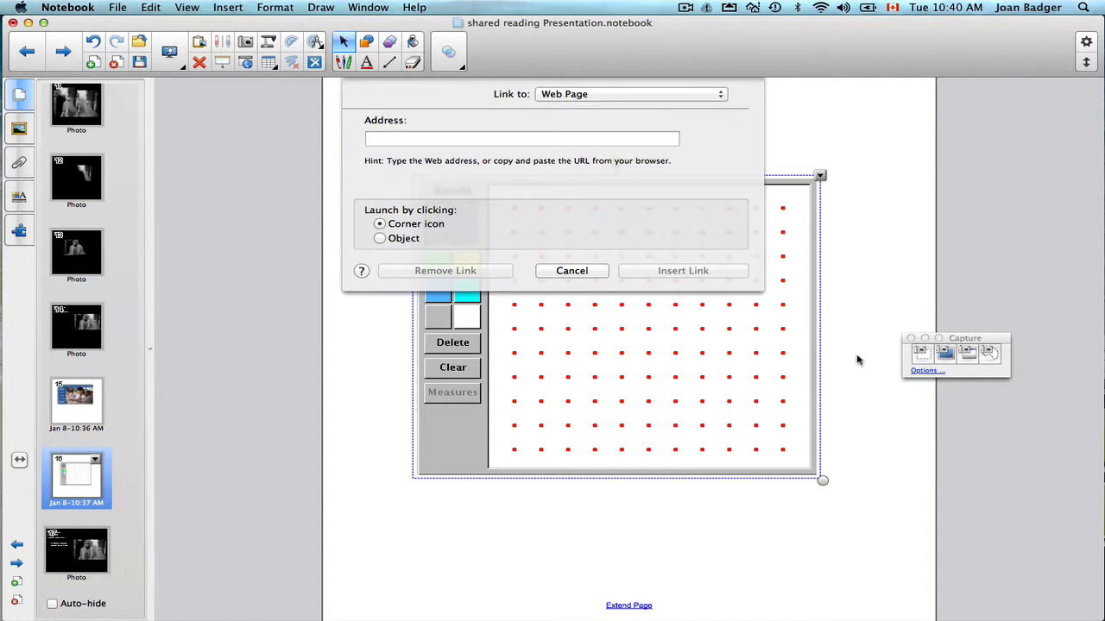
Paste the Geoboard URL into the Address field, insert the link and deselect the image
{"action": "left_click", "coordinate": [522, 138]}
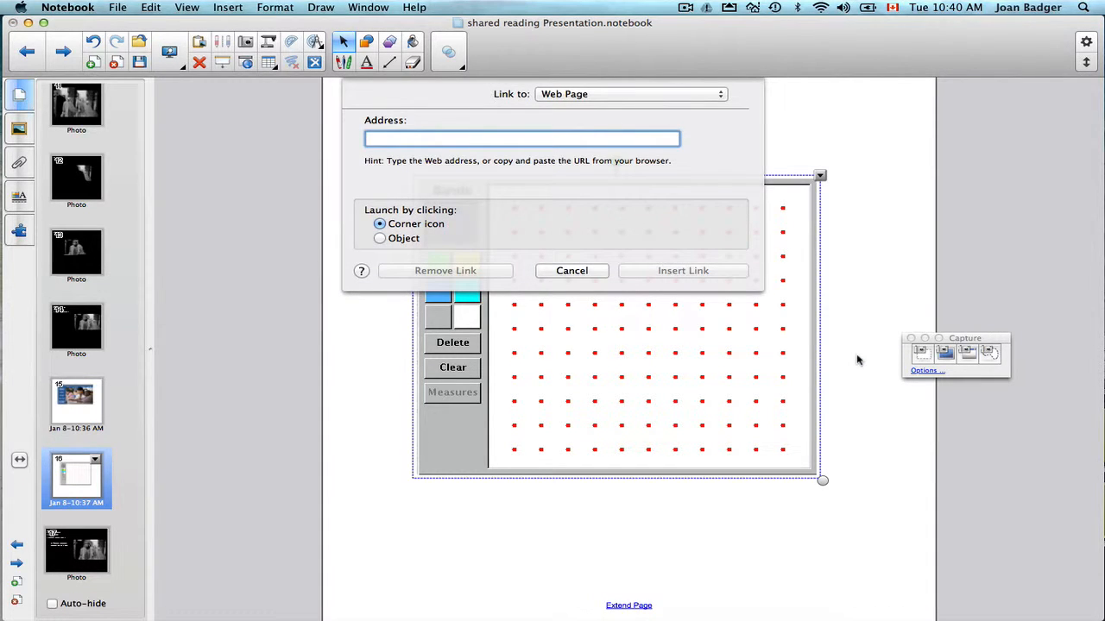
{"action": "mouse_move", "coordinate": [563, 104]}
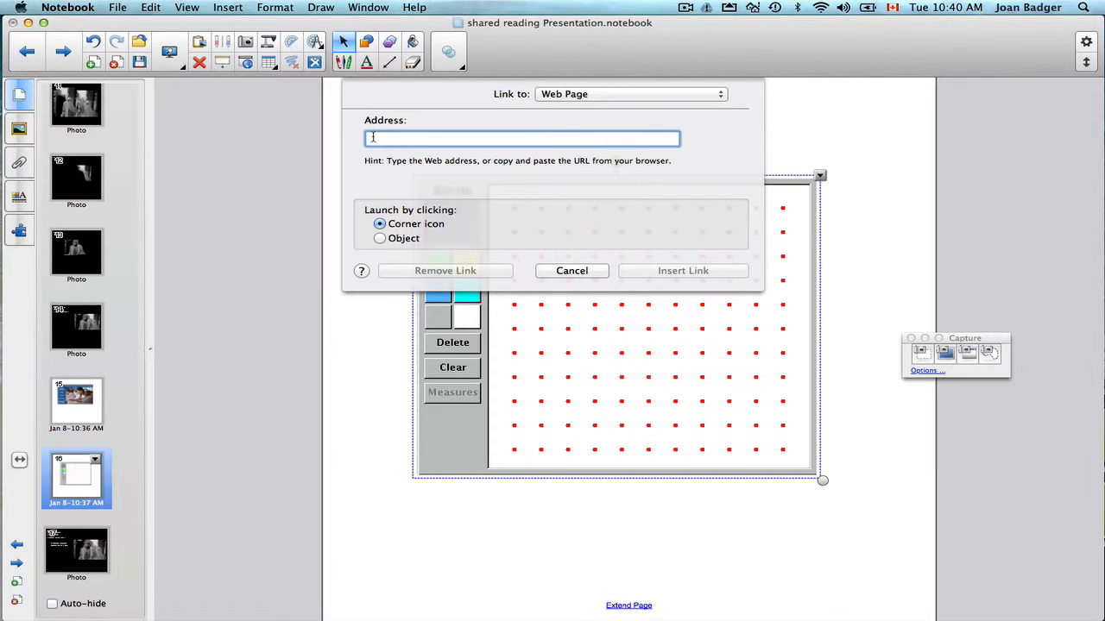
{"action": "type", "text": "72_g_2_t_3.html?open=activities&from=category_g_2_t_3.html"}
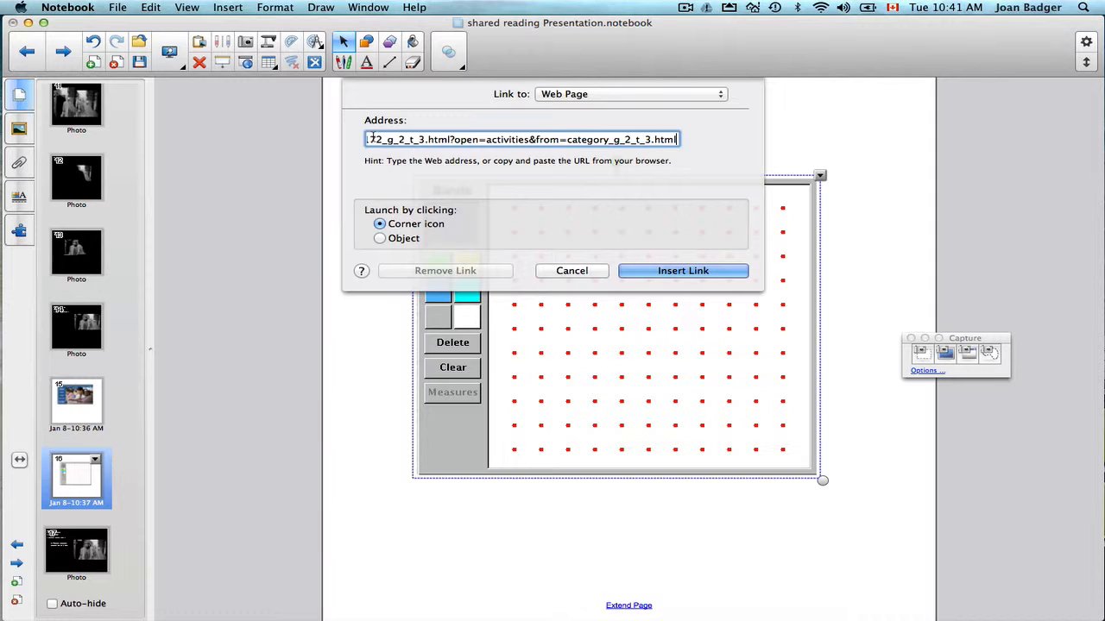
{"action": "mouse_move", "coordinate": [290, 175]}
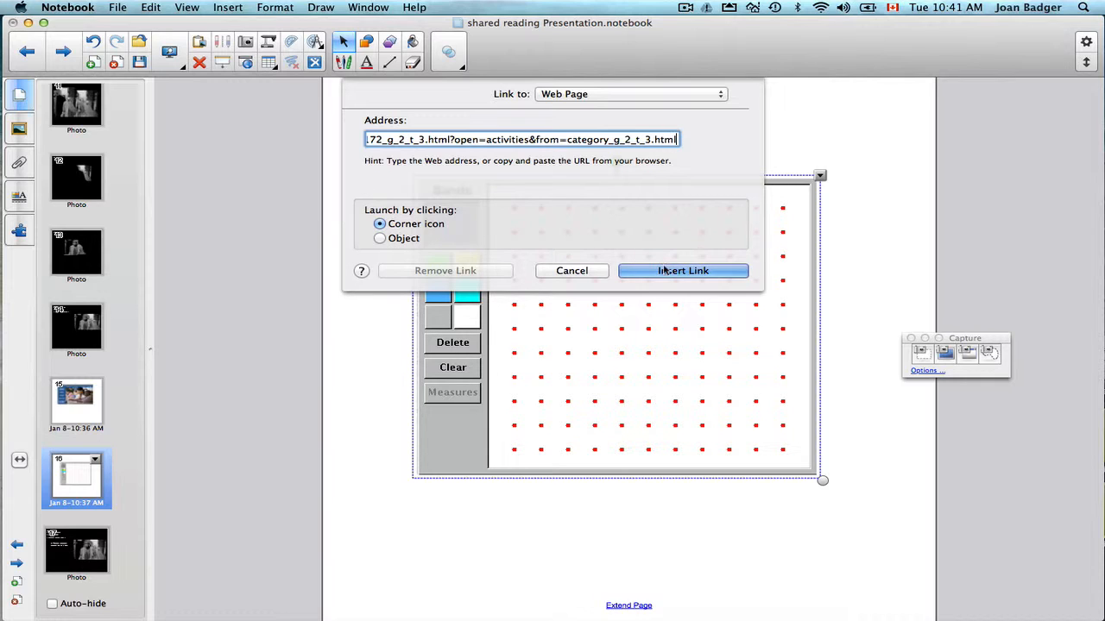
{"action": "left_click", "coordinate": [684, 269]}
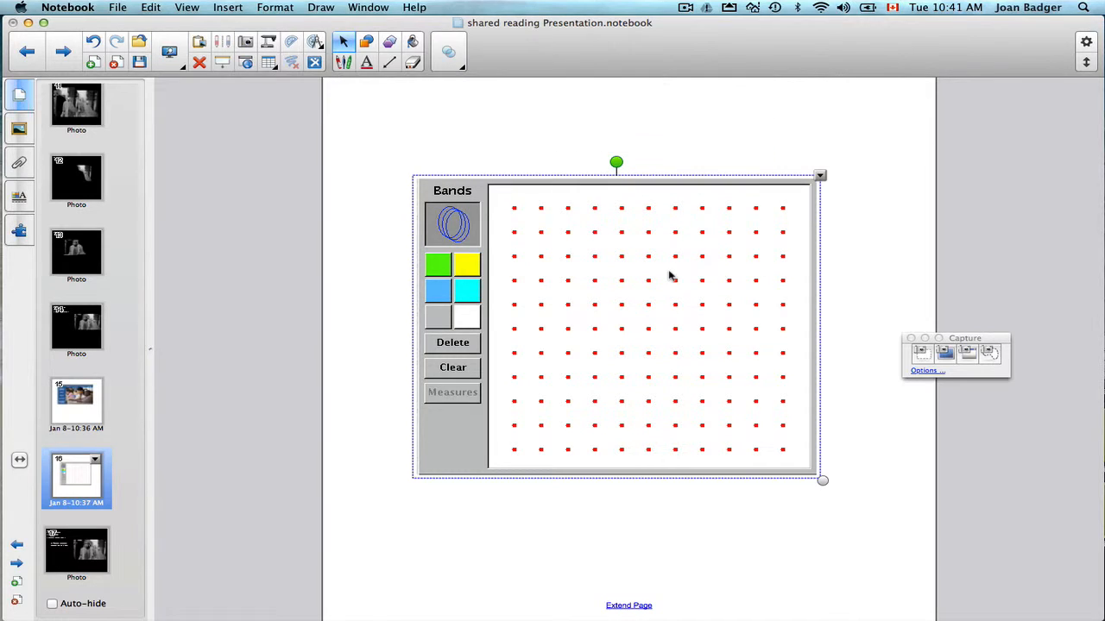
{"action": "left_click", "coordinate": [431, 530]}
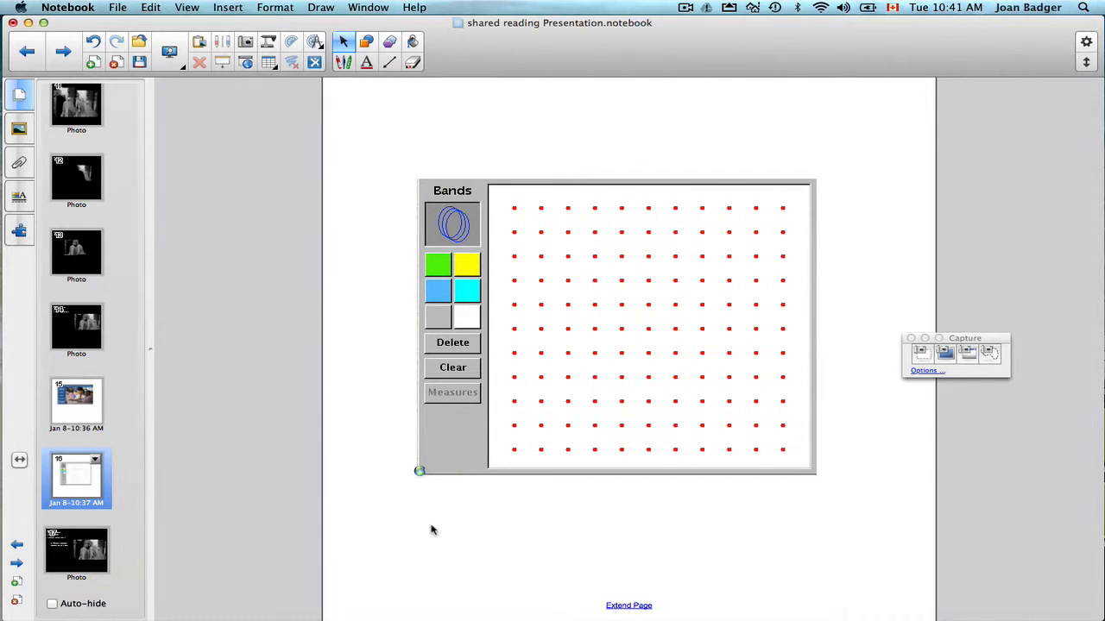
{"action": "mouse_move", "coordinate": [421, 504]}
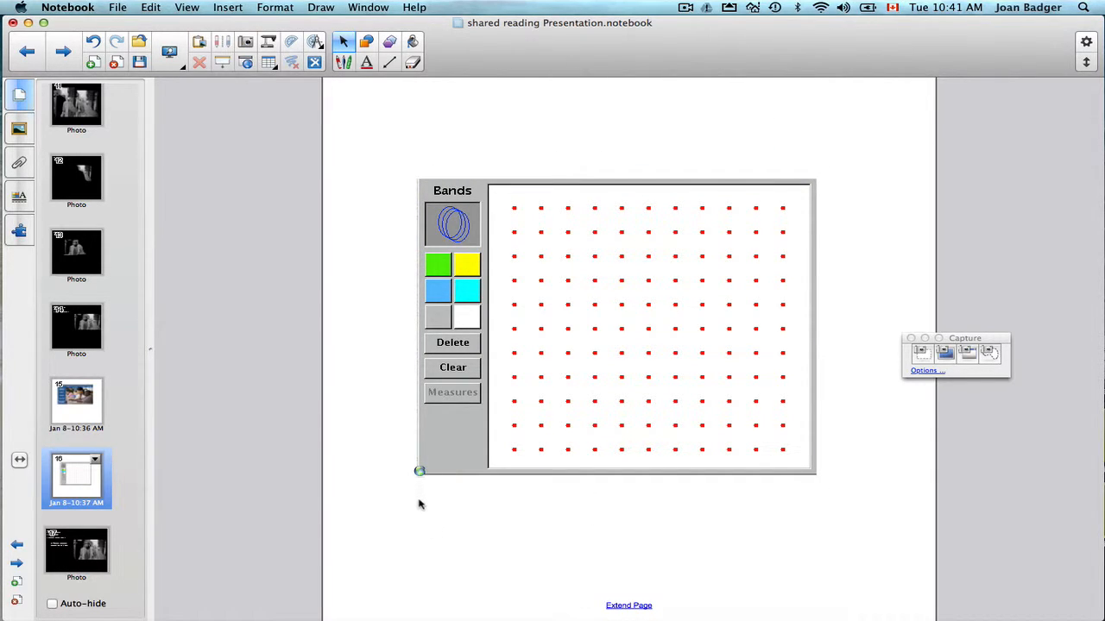
{"action": "mouse_move", "coordinate": [421, 511]}
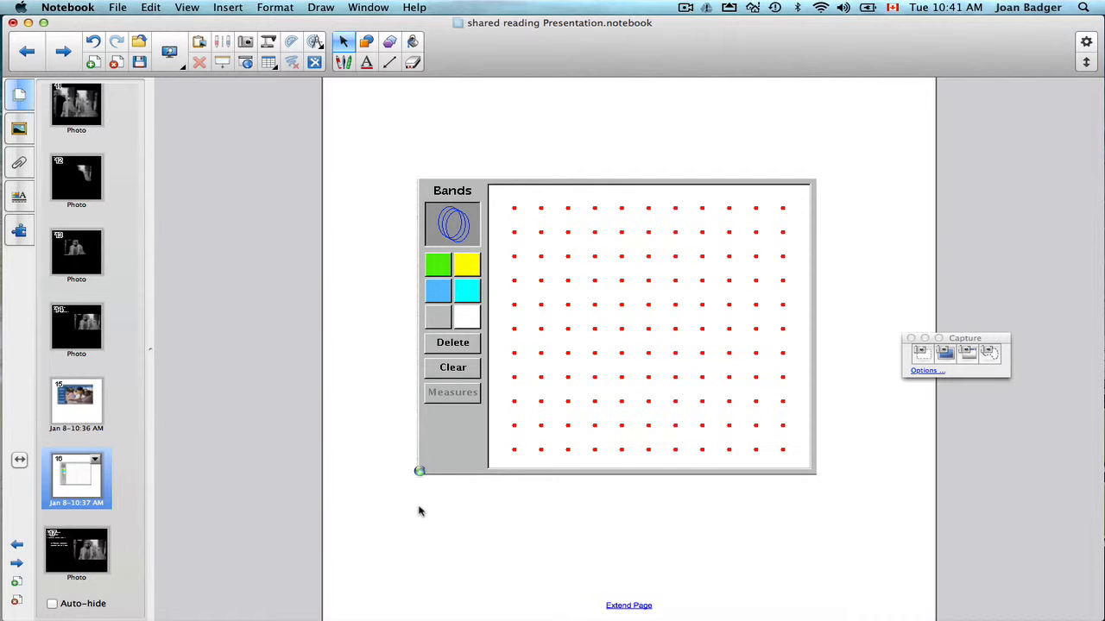
{"action": "mouse_move", "coordinate": [418, 473]}
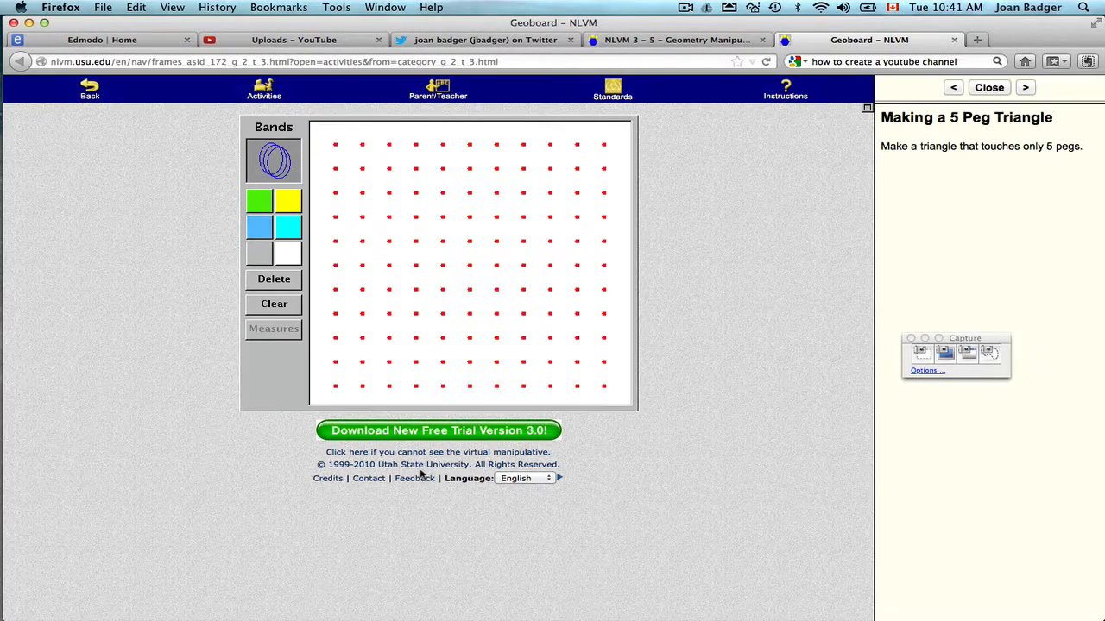
{"action": "mouse_move", "coordinate": [553, 401]}
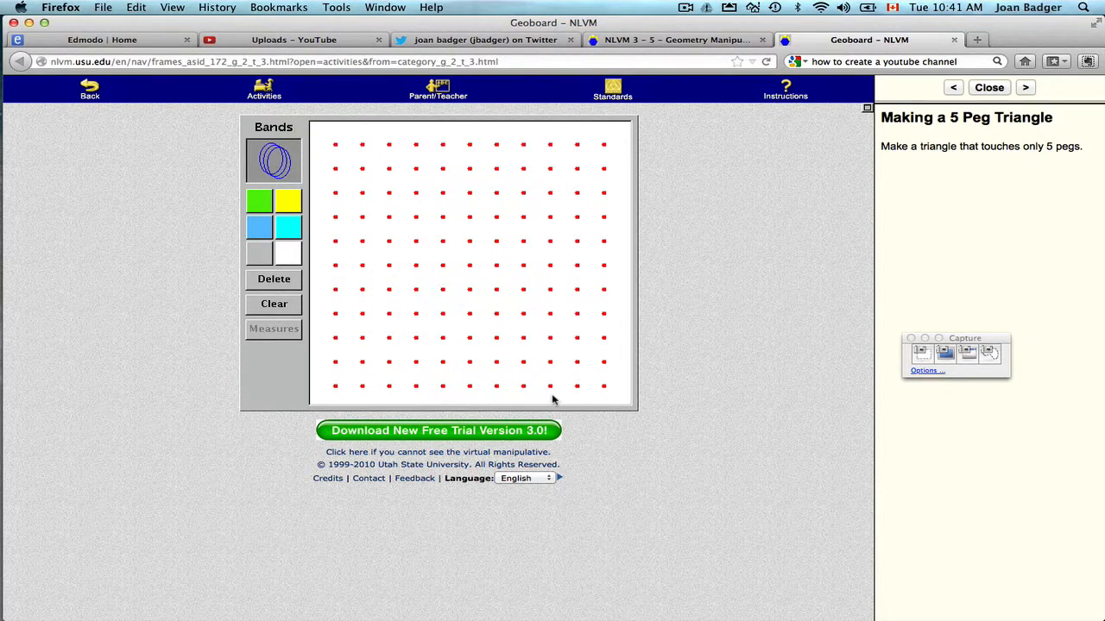
{"action": "mouse_move", "coordinate": [459, 26]}
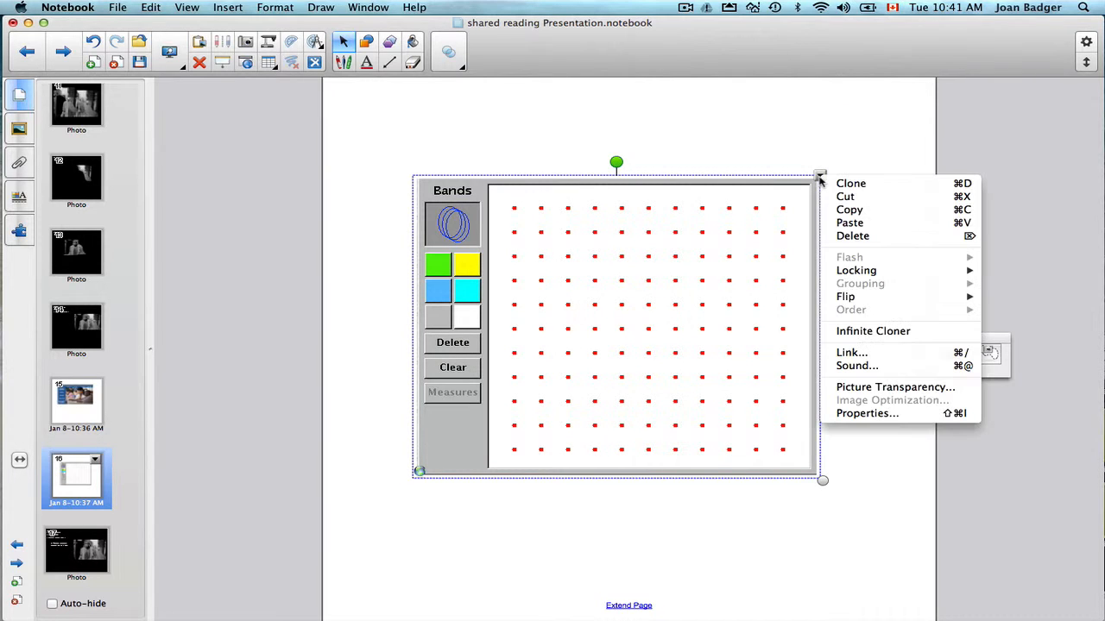
Set the image link to launch by clicking the Object and insert the updated link
{"action": "left_click", "coordinate": [864, 356]}
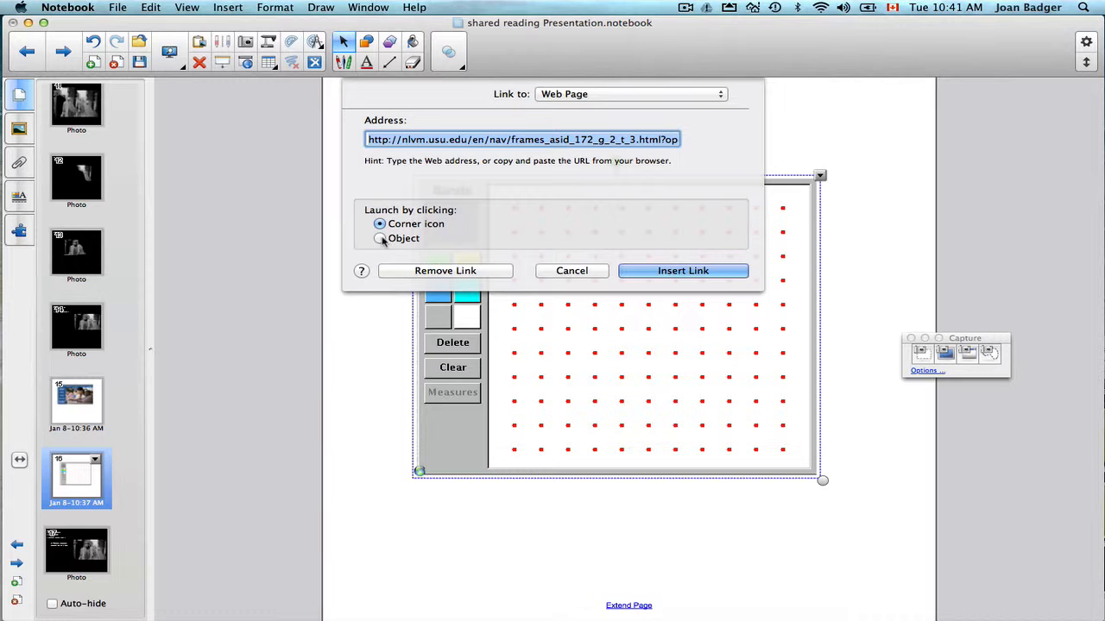
{"action": "left_click", "coordinate": [380, 238]}
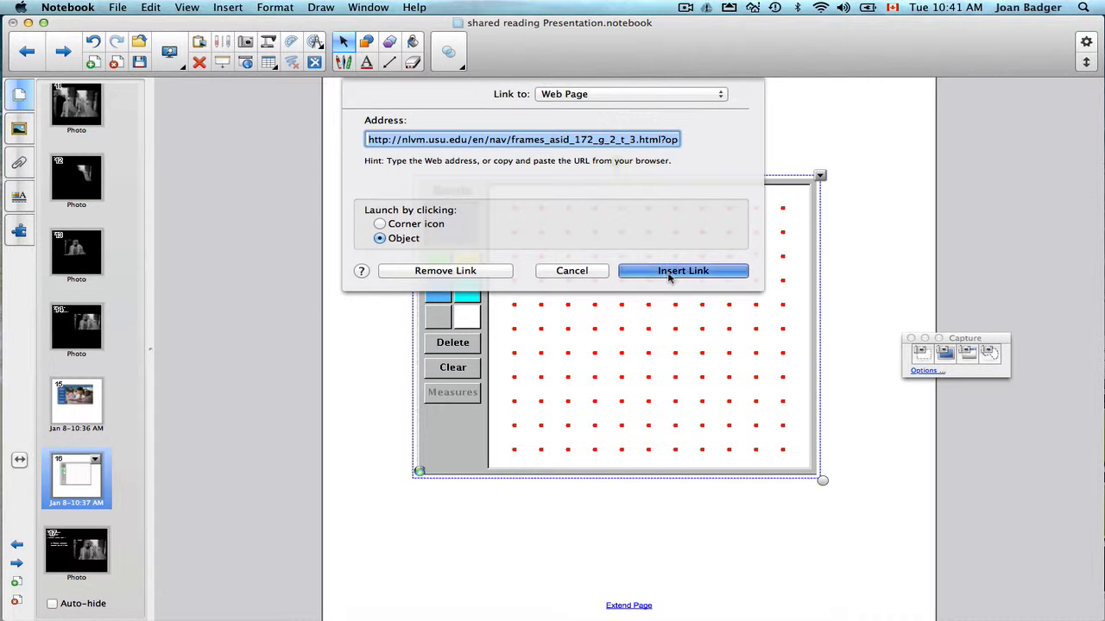
{"action": "left_click", "coordinate": [684, 269]}
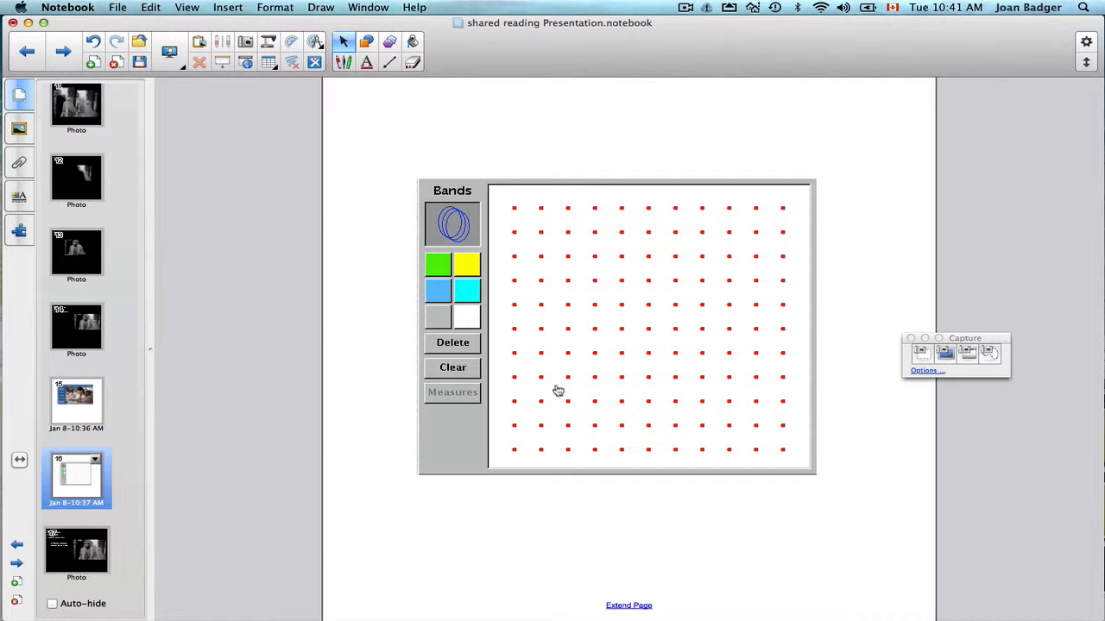
{"action": "mouse_move", "coordinate": [561, 390]}
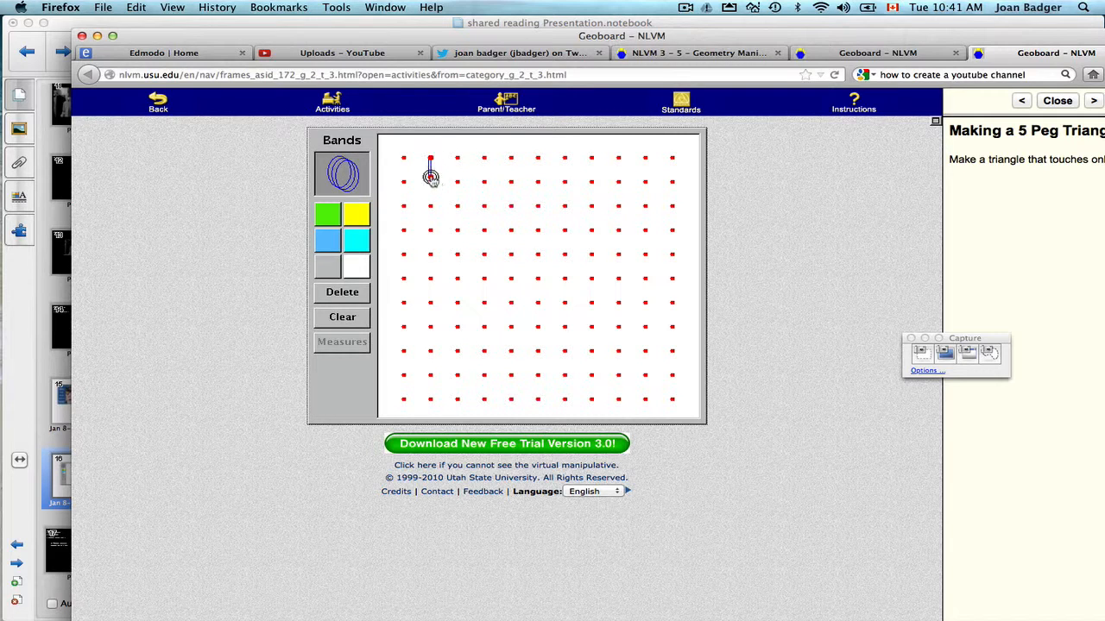
Stretch a rubber band between pegs on the opened Geoboard to form a triangle
{"action": "left_click_drag", "start_coordinate": [430, 159], "coordinate": [563, 159]}
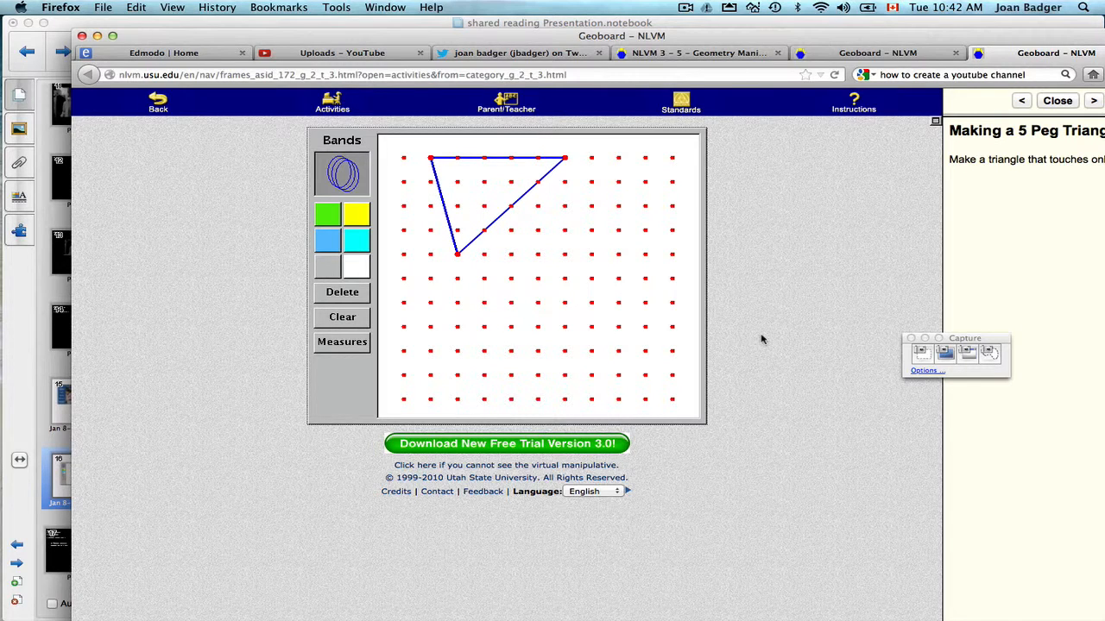
{"action": "mouse_move", "coordinate": [749, 19]}
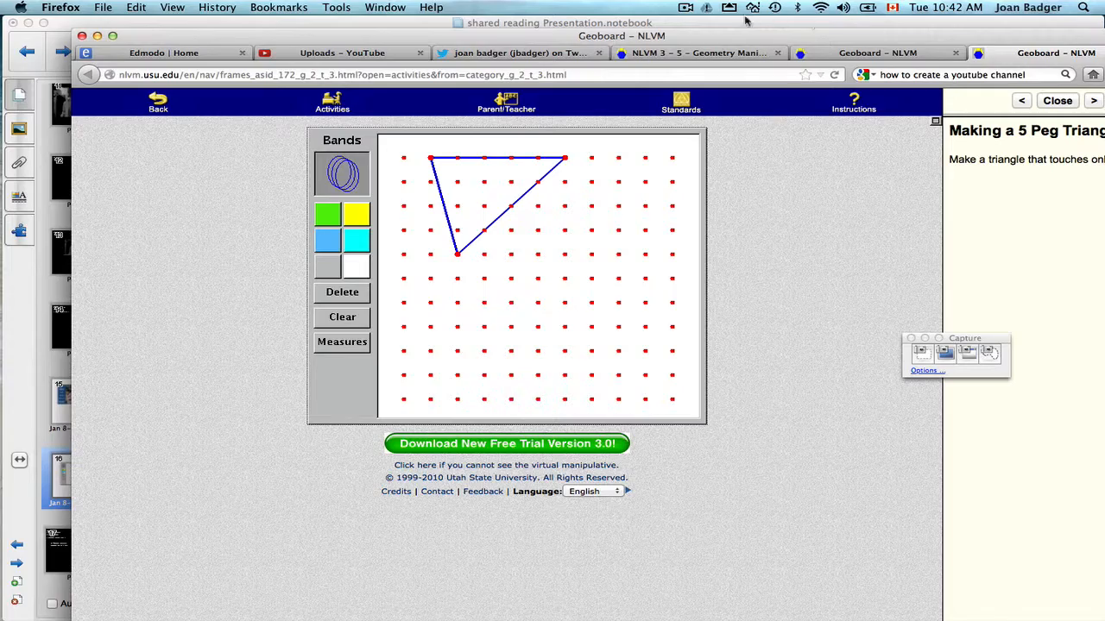